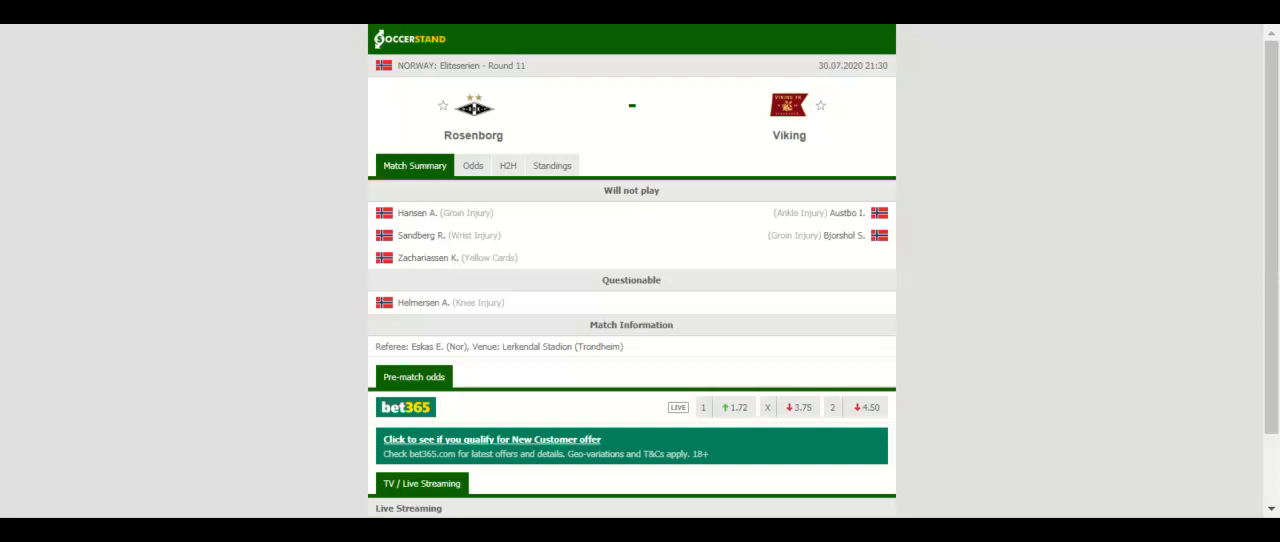
Show the Eliteserien standings table, with Rosenborg 6th and Viking 10th
left_click(551, 165)
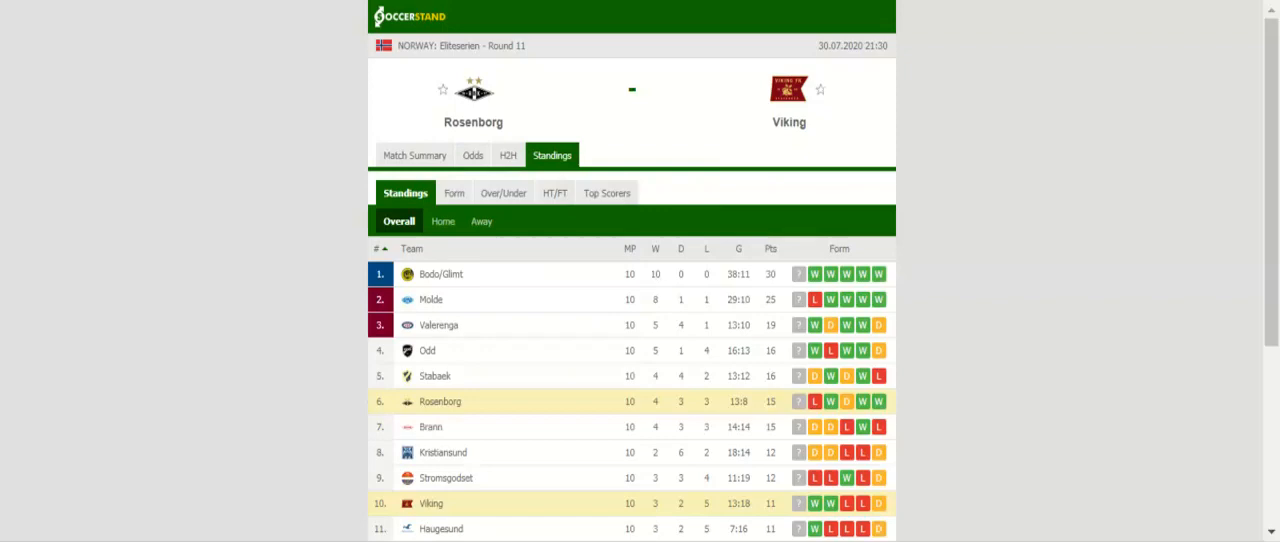
mouse_move(523, 160)
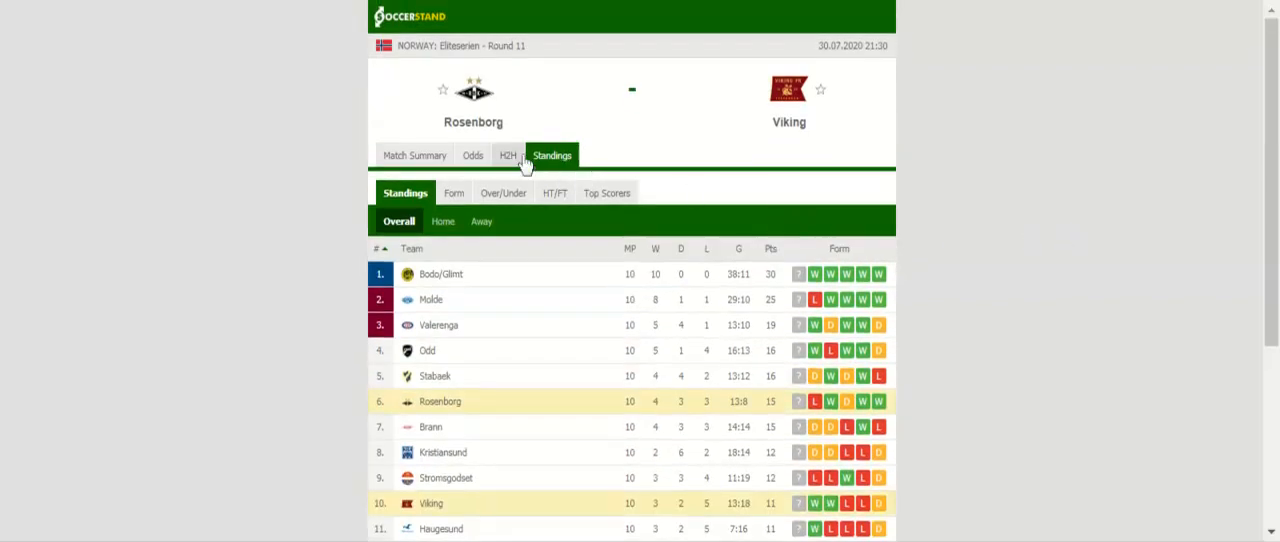
Review both teams' last five head-to-head results, then bring up the match odds
left_click(506, 155)
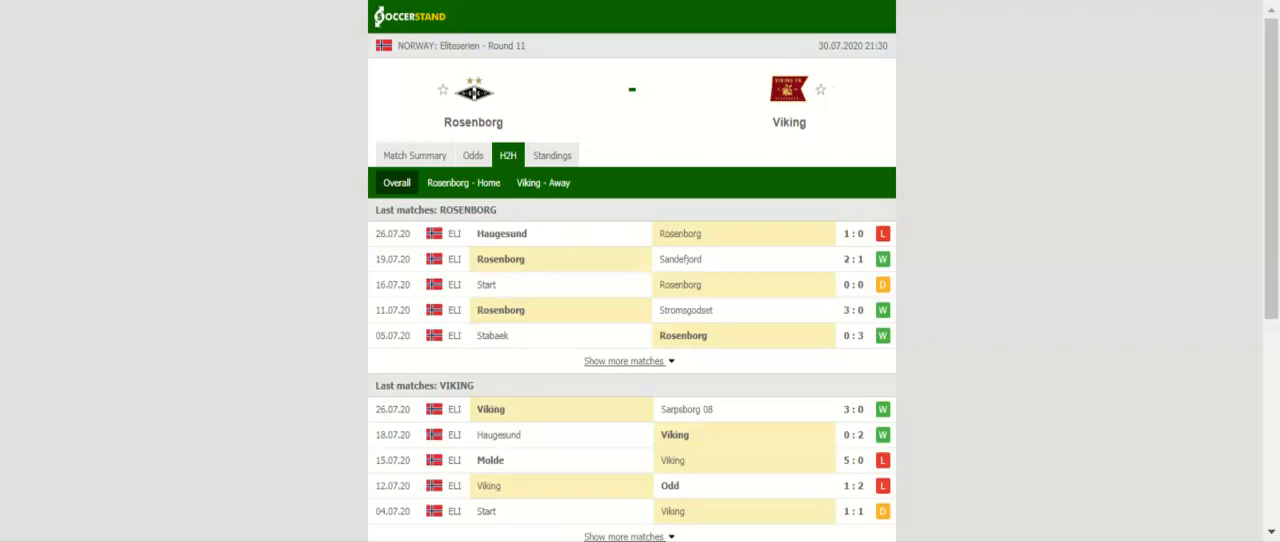
mouse_move(480, 162)
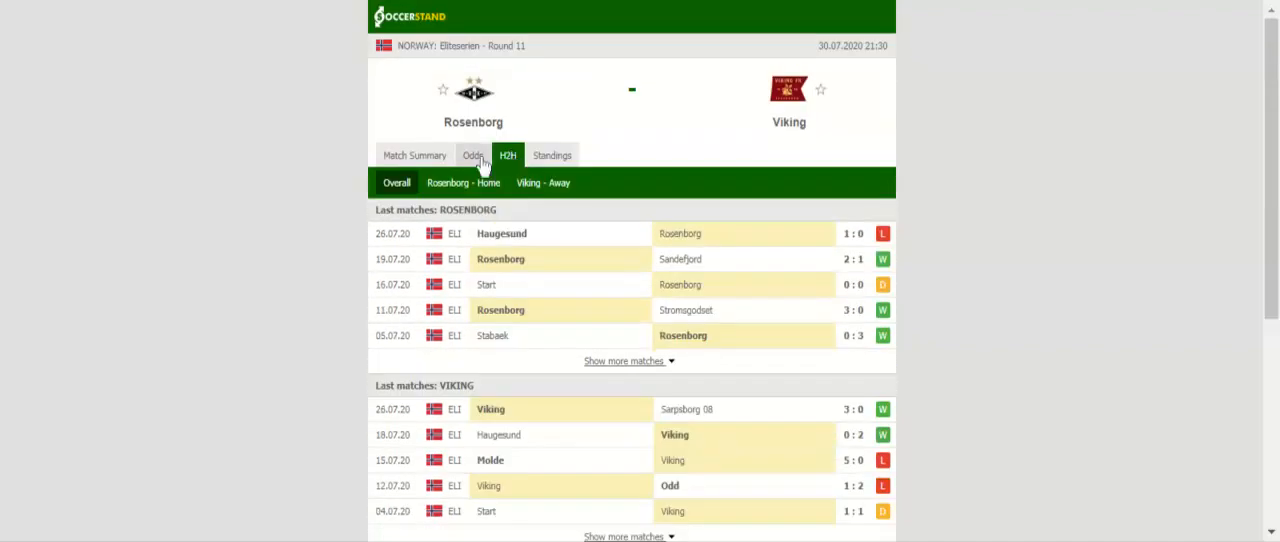
left_click(472, 155)
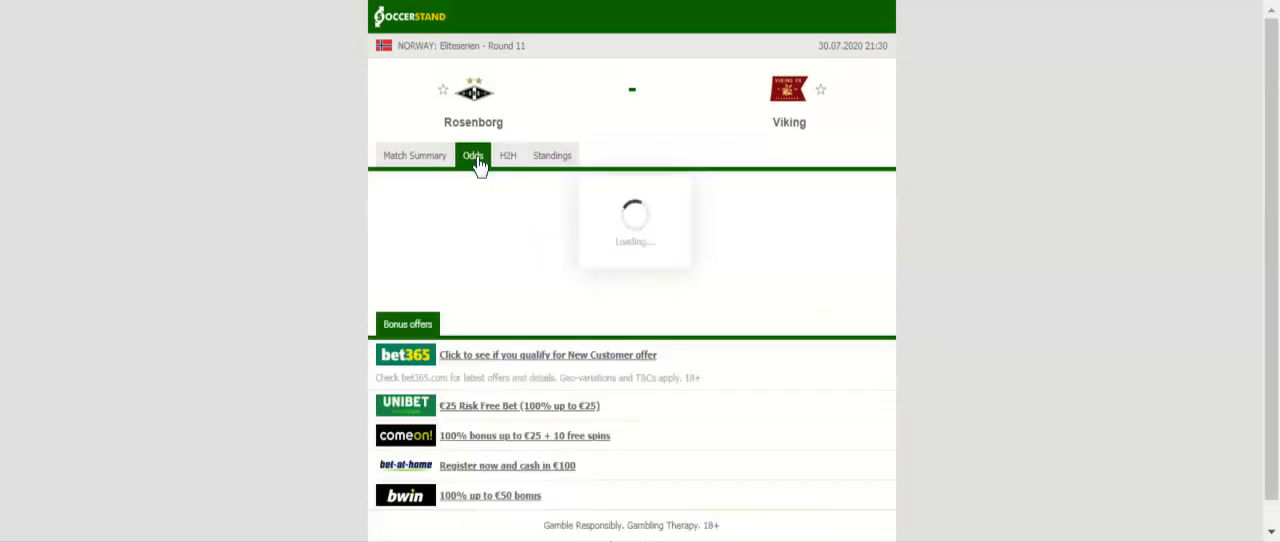